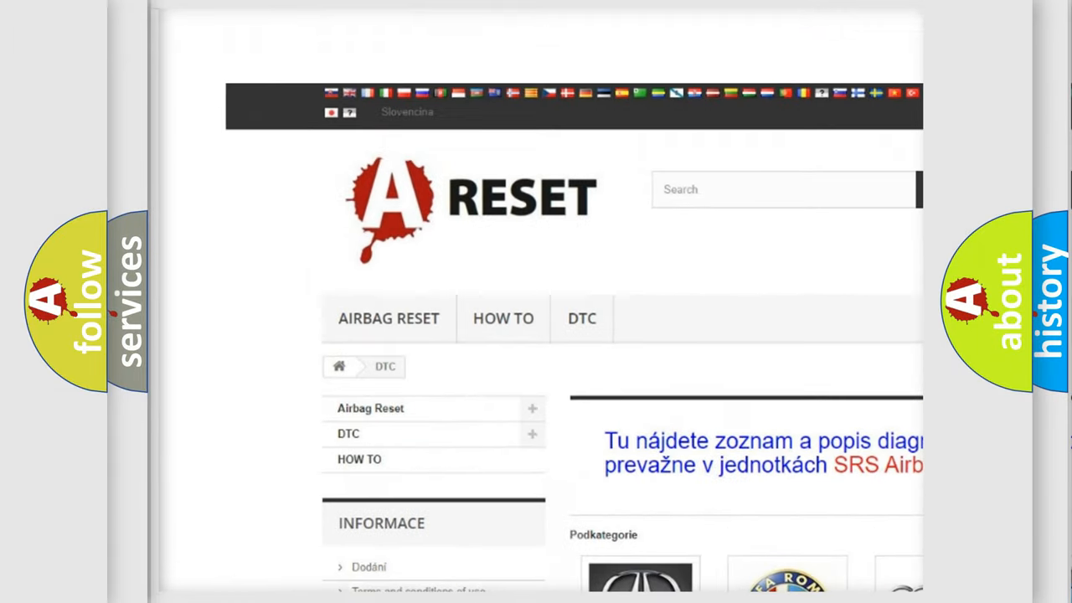
{"action": "scroll", "scroll_direction": "down", "scroll_amount": 3}
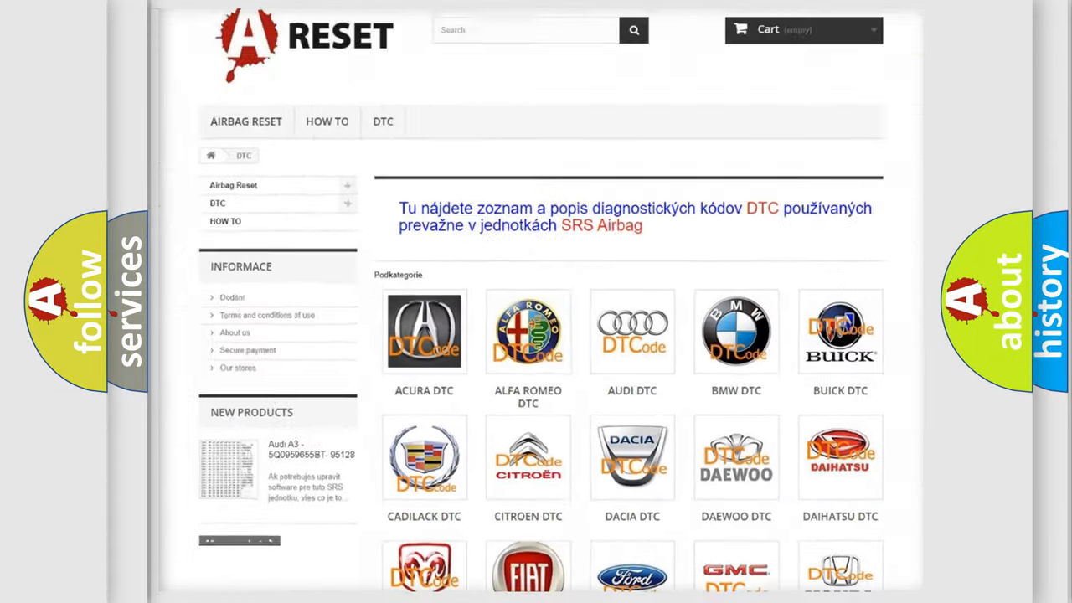
{"action": "scroll", "scroll_direction": "up", "scroll_amount": 3}
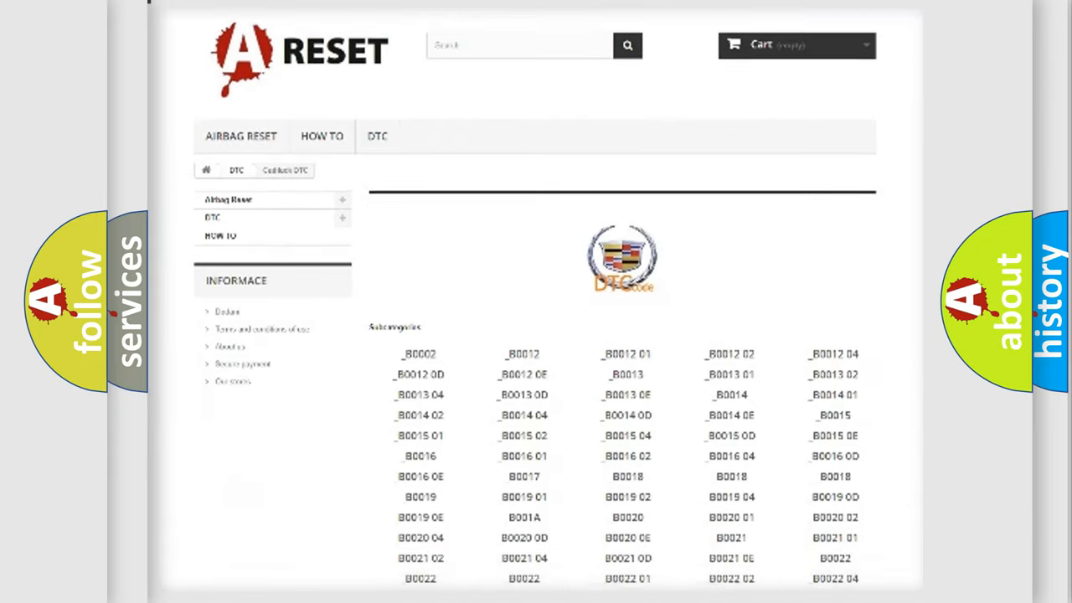
{"action": "scroll", "scroll_direction": "down", "scroll_amount": 3}
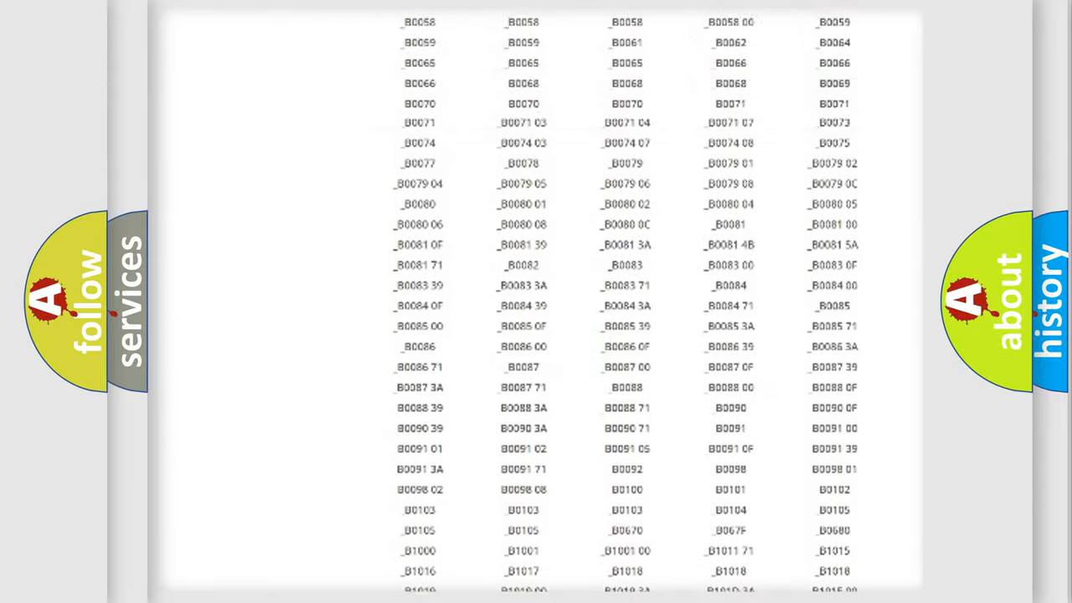
{"action": "scroll", "scroll_direction": "up", "scroll_amount": 3}
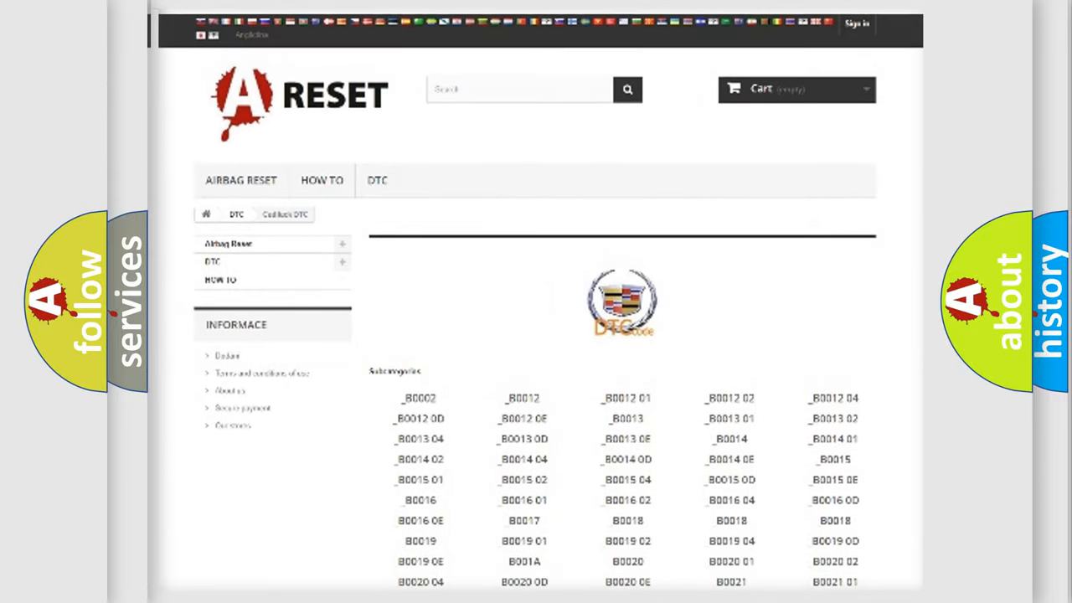